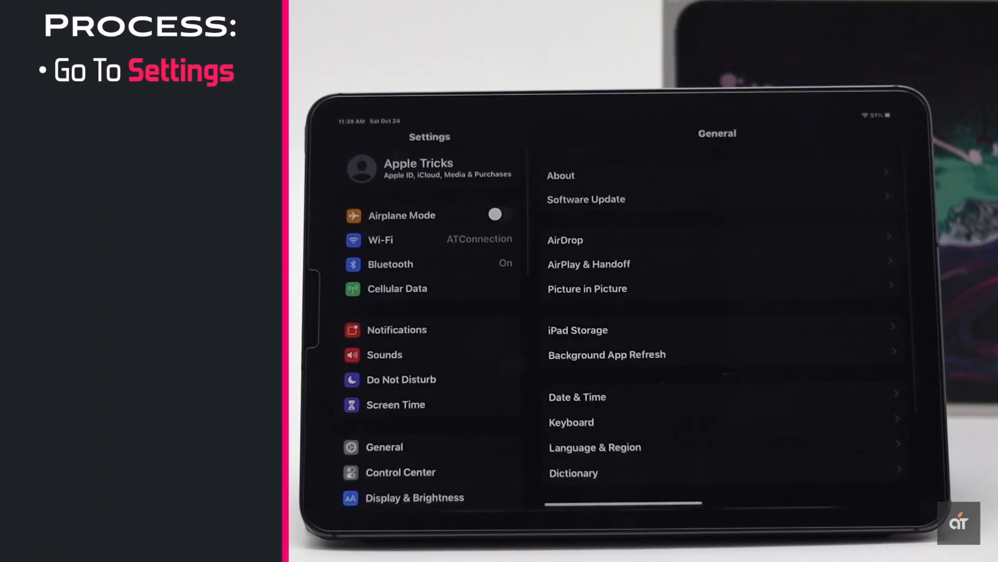
Allow YouTube to use the microphone under Privacy > Microphone
scroll(down, 3)
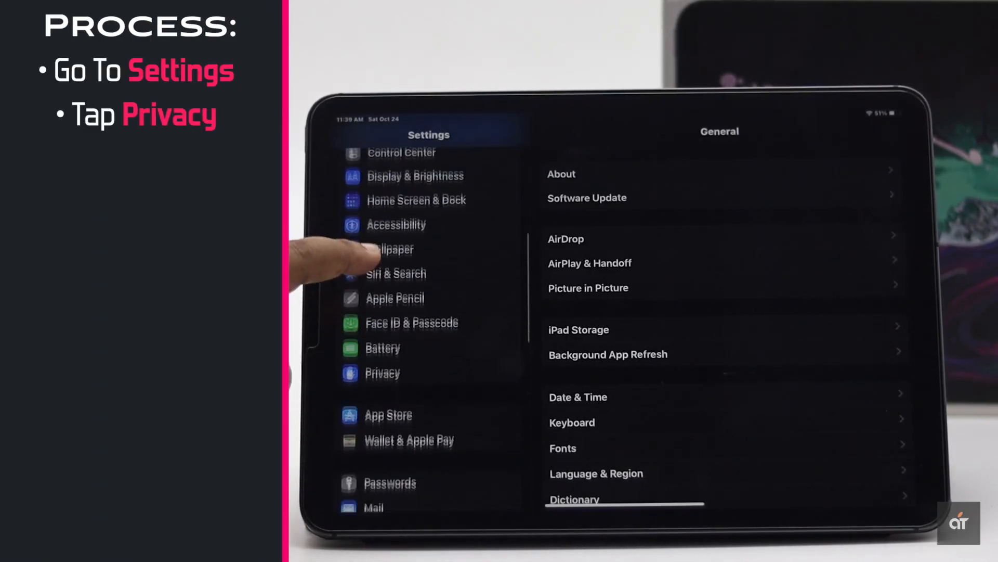
click(382, 373)
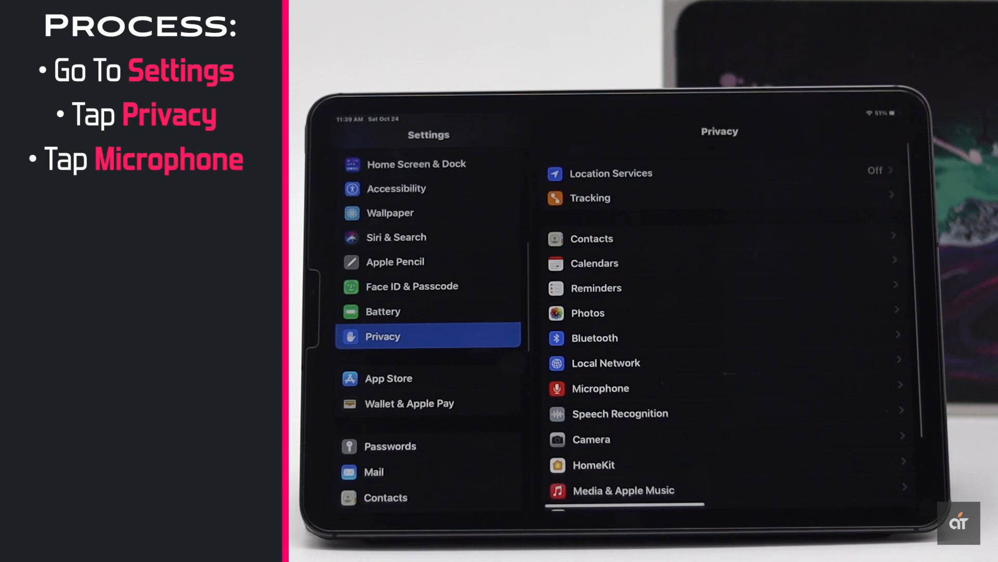
click(599, 388)
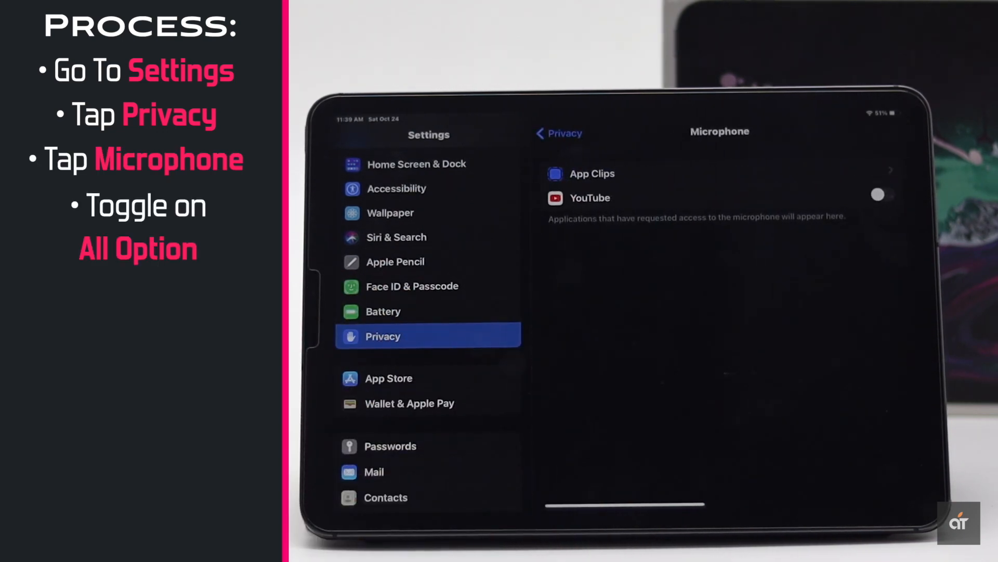
click(881, 195)
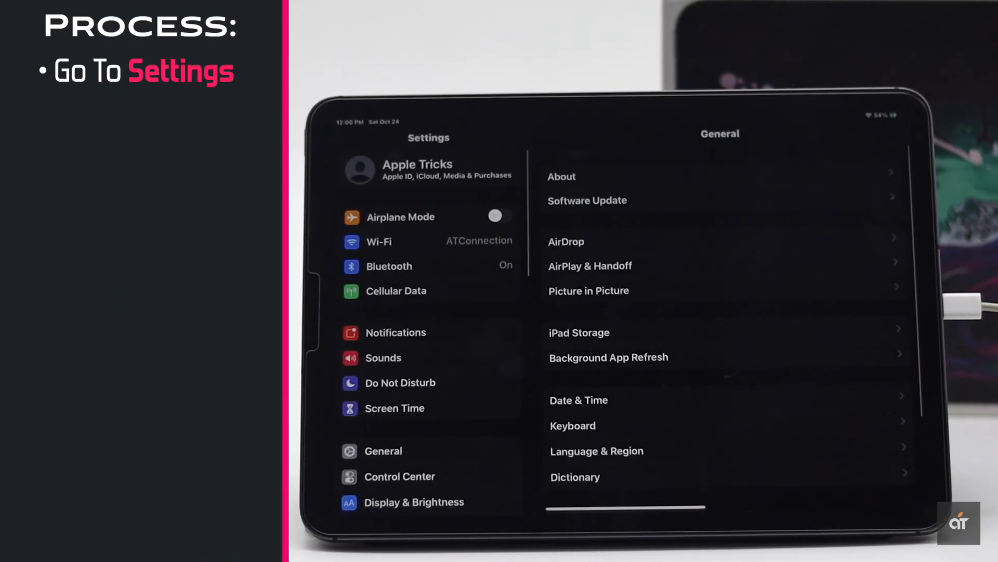
Reset All Settings from General > Reset, confirming both alerts so the iPad restarts
click(383, 415)
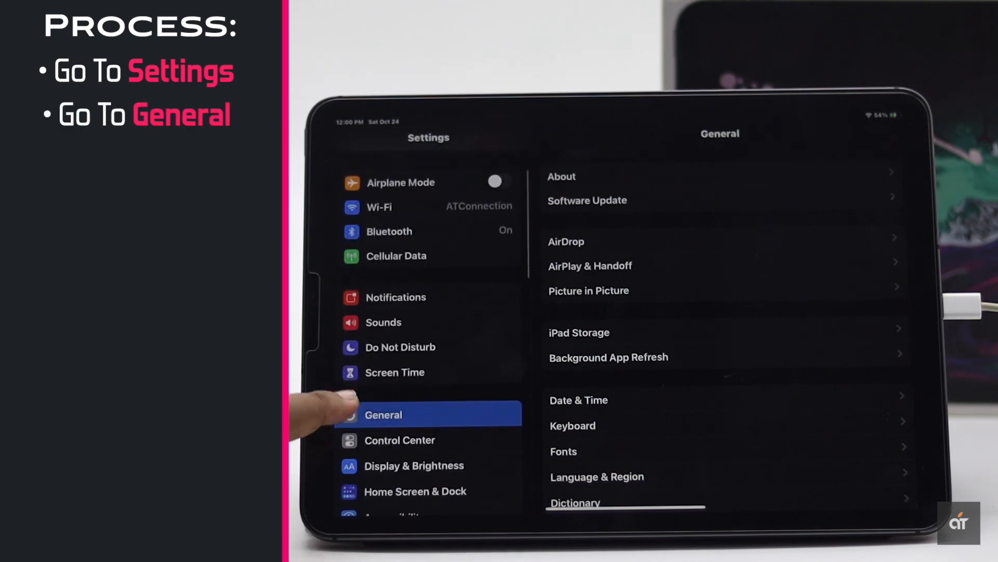
scroll(down, 3)
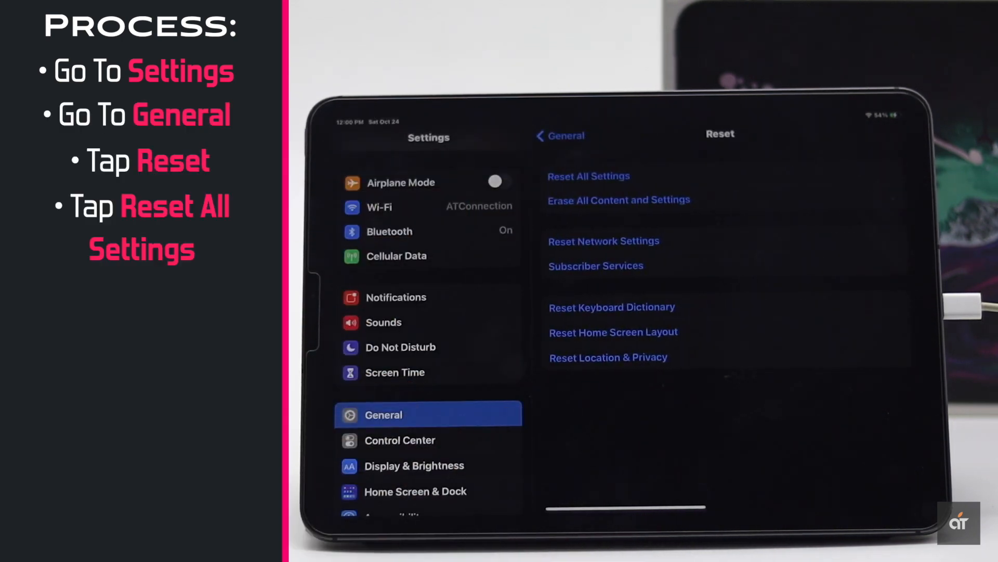
click(588, 176)
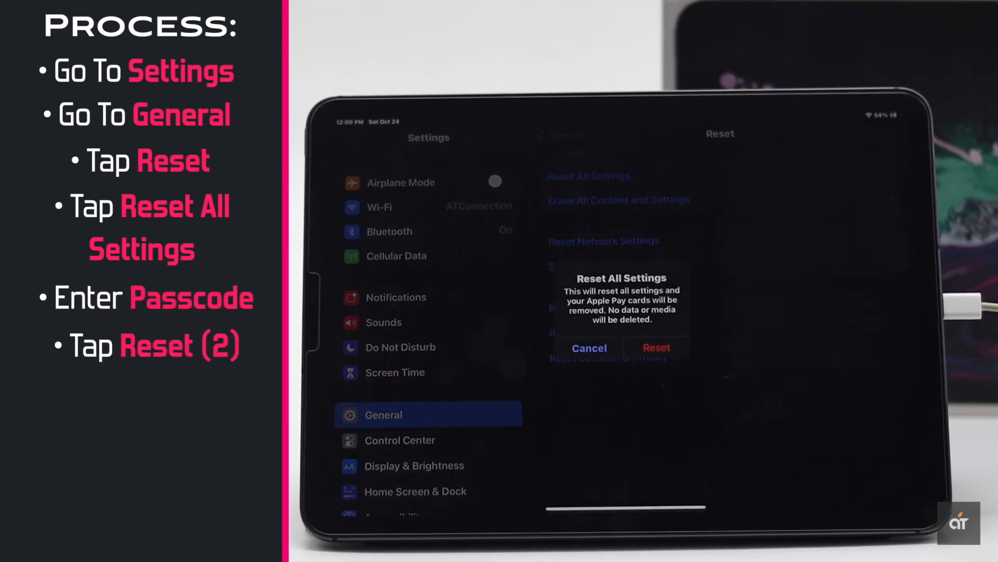
click(655, 348)
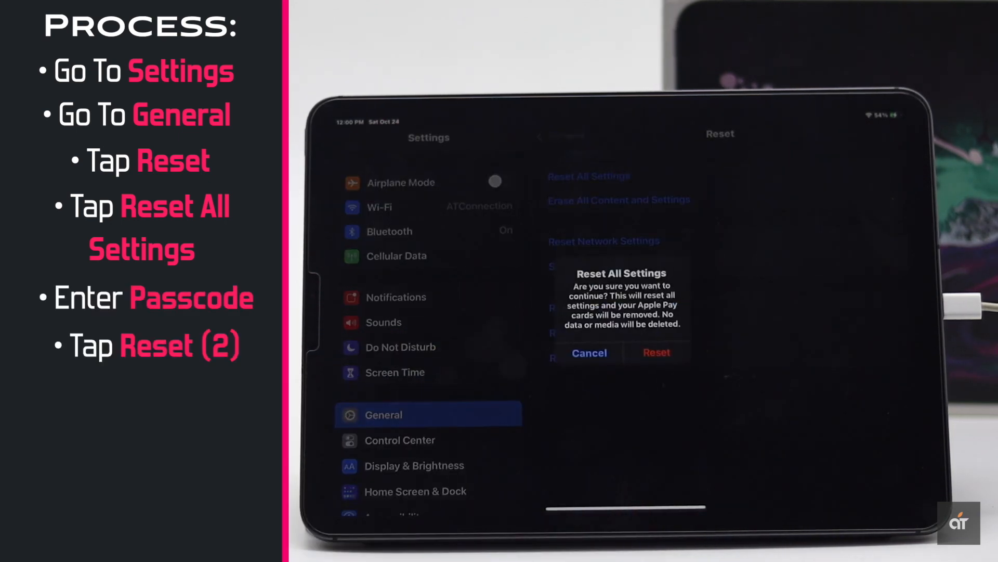
click(655, 352)
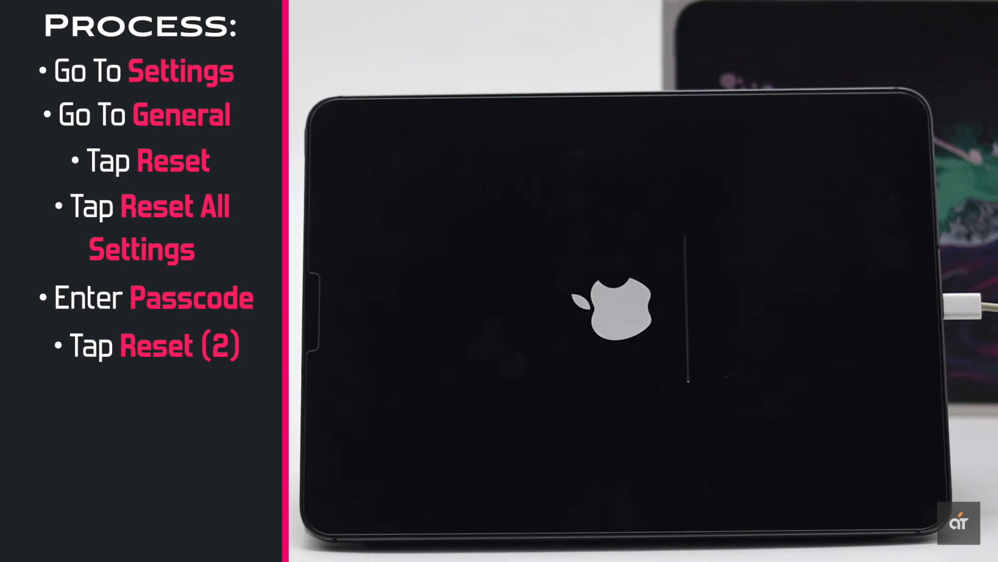